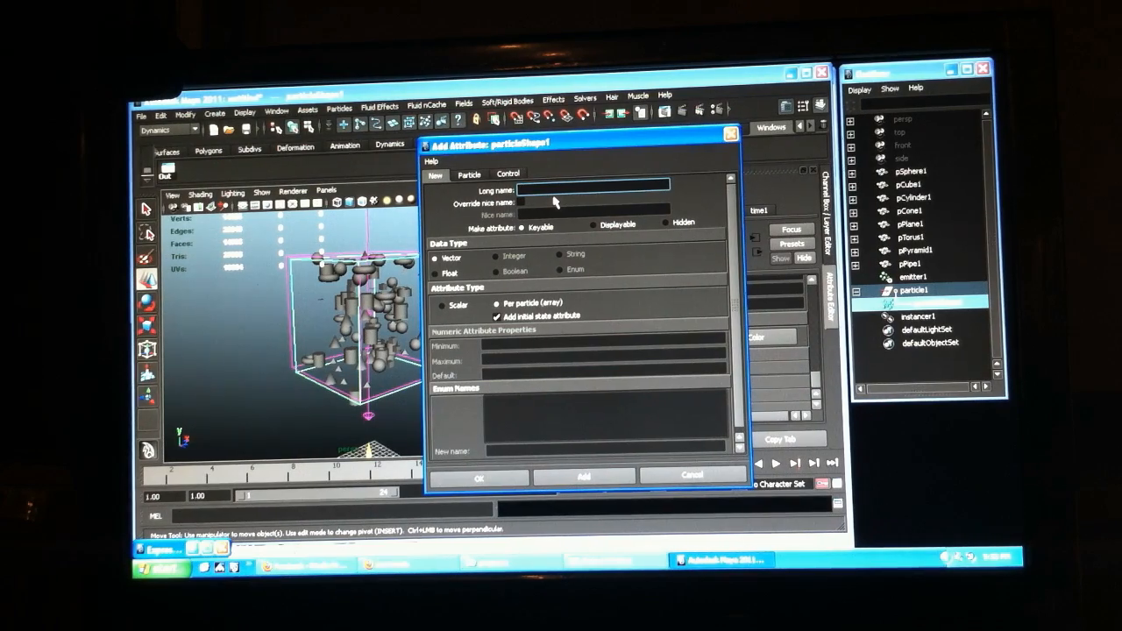
# Name the new per-particle vector attribute customScale in the Add Attribute dialog.
pyautogui.write('custom')
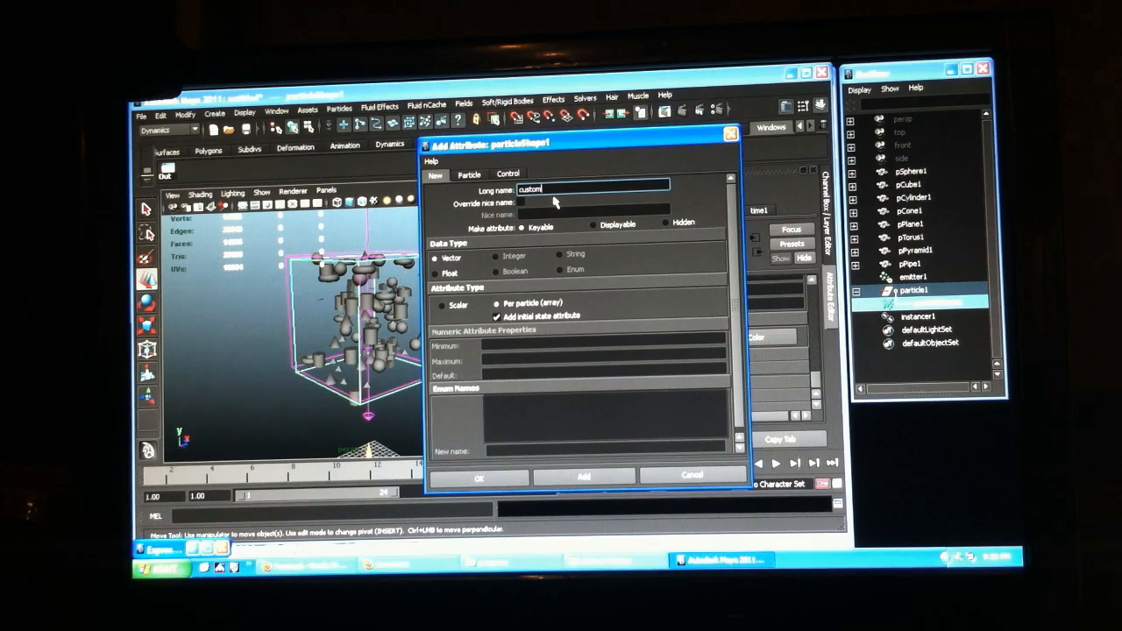
pyautogui.write('Scale')
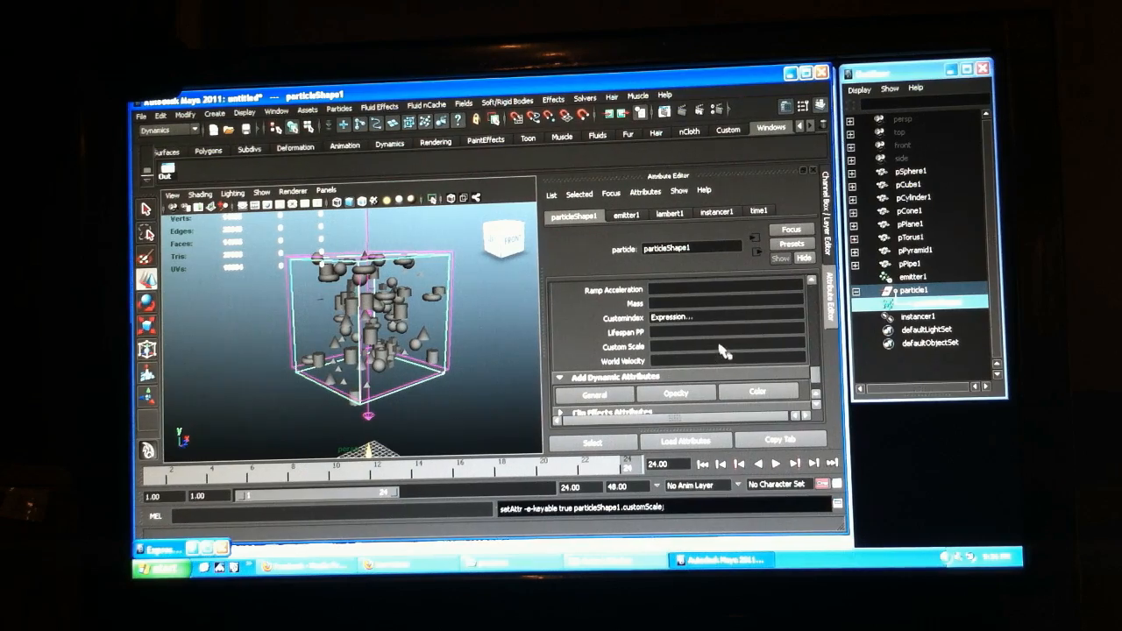
# Start a creation expression on the Custom Scale field of particleShape1.
pyautogui.rightClick(719, 349)
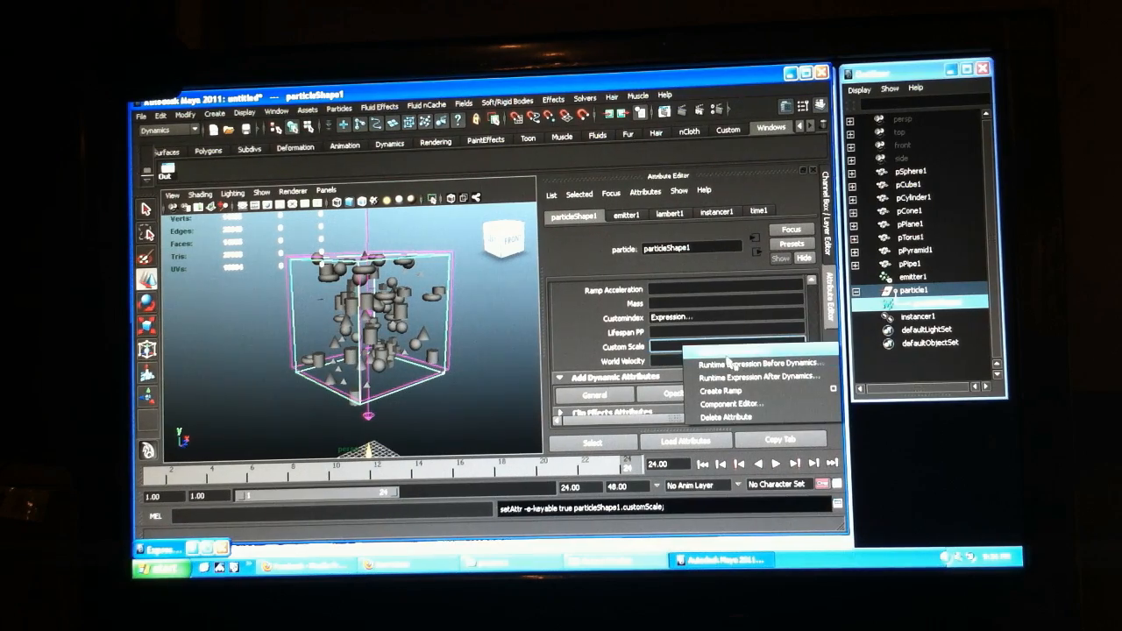
pyautogui.click(743, 365)
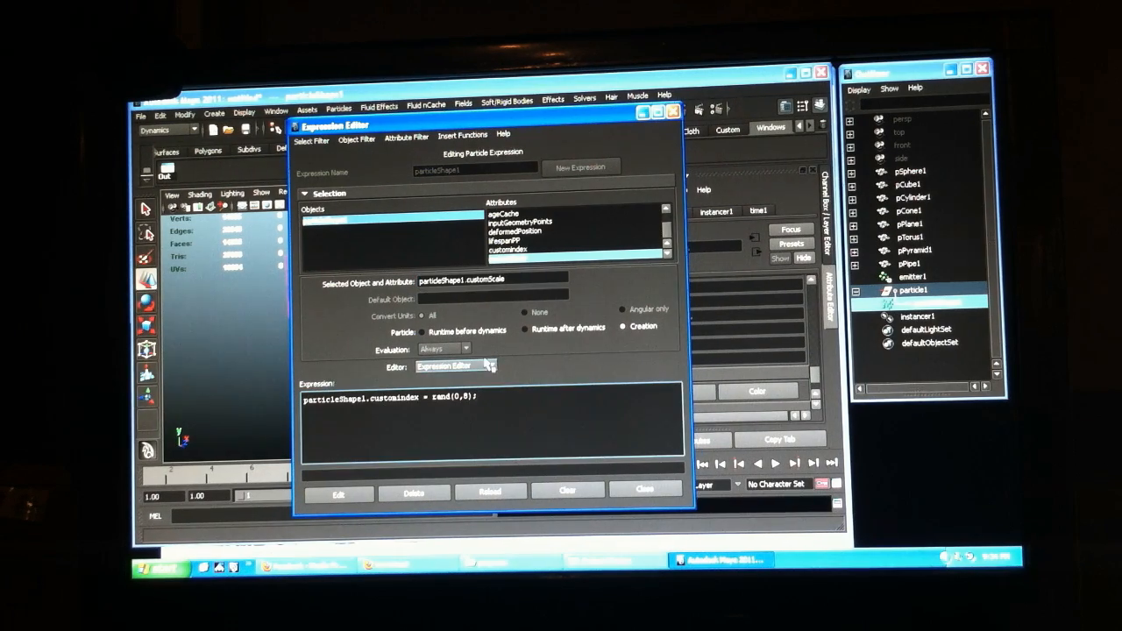
# Write particleShape1.customScale = <<rand(0,8),rand(0,8),rand(0,8)>>; and begin a float declaration above it.
pyautogui.write('particleShape1.customScale')
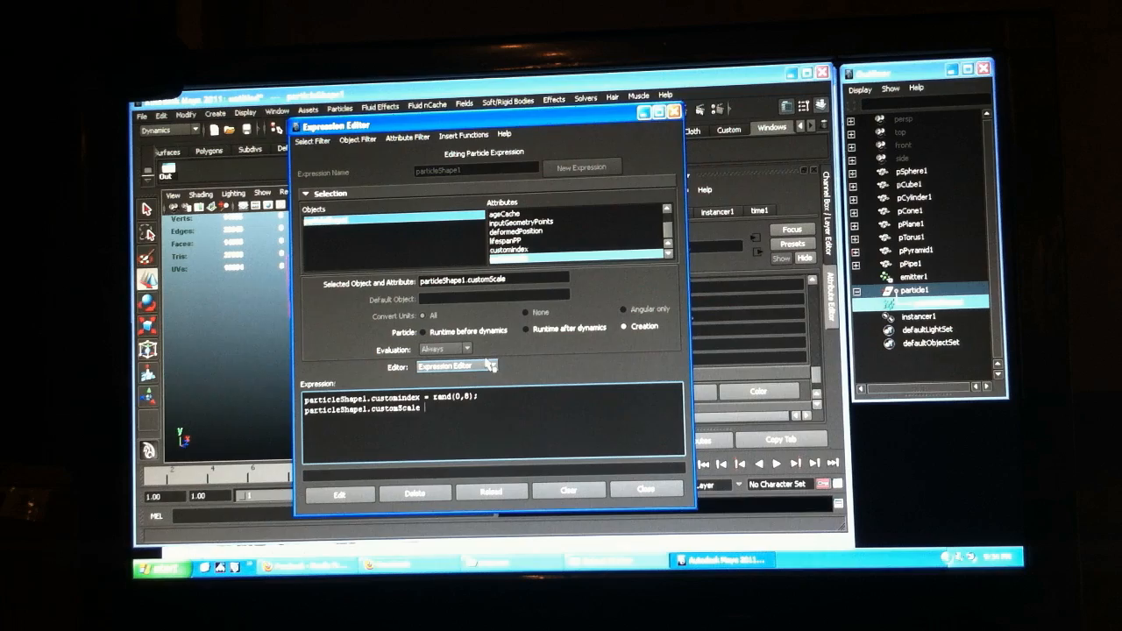
pyautogui.write('<<')
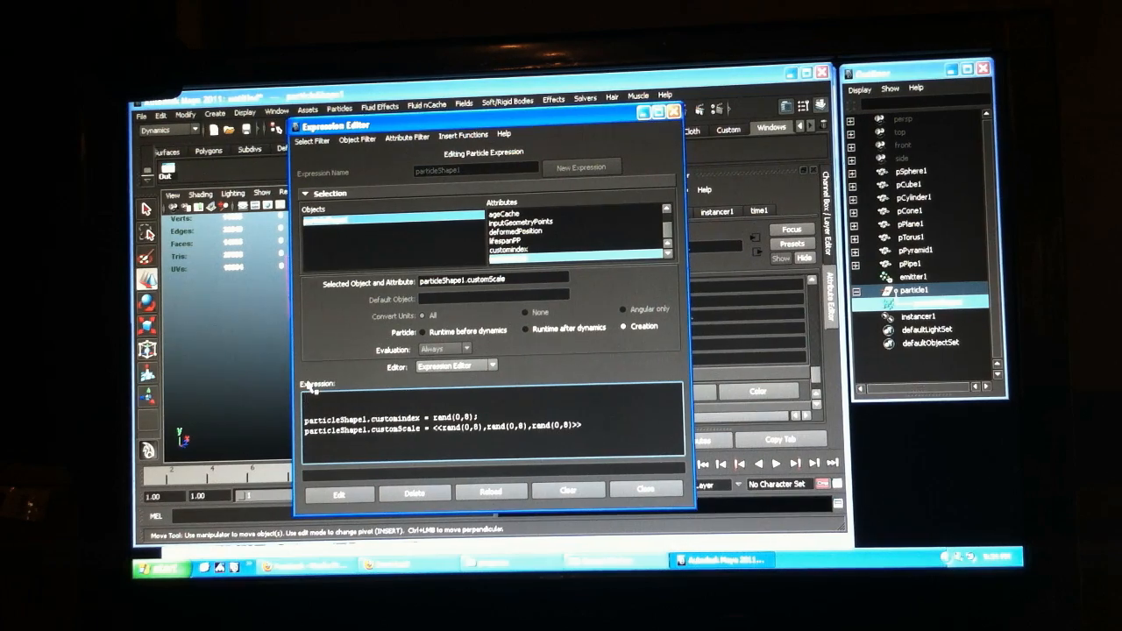
pyautogui.write('float')
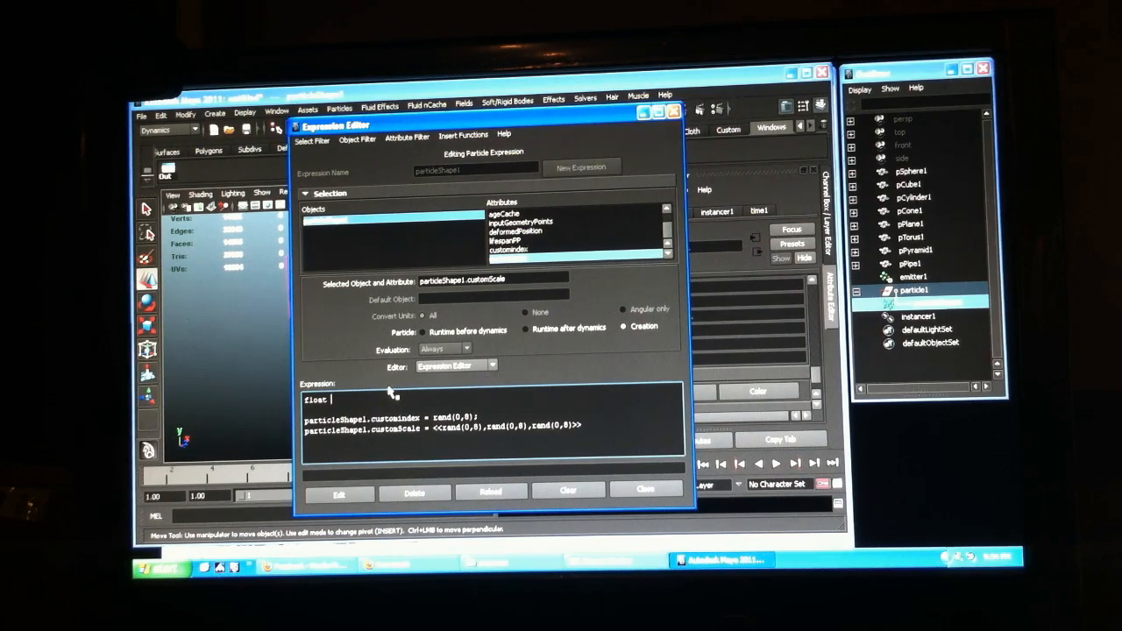
# Declare float $scaleNum = rand(.2,4); for one random scale number per particle.
pyautogui.write('$s')
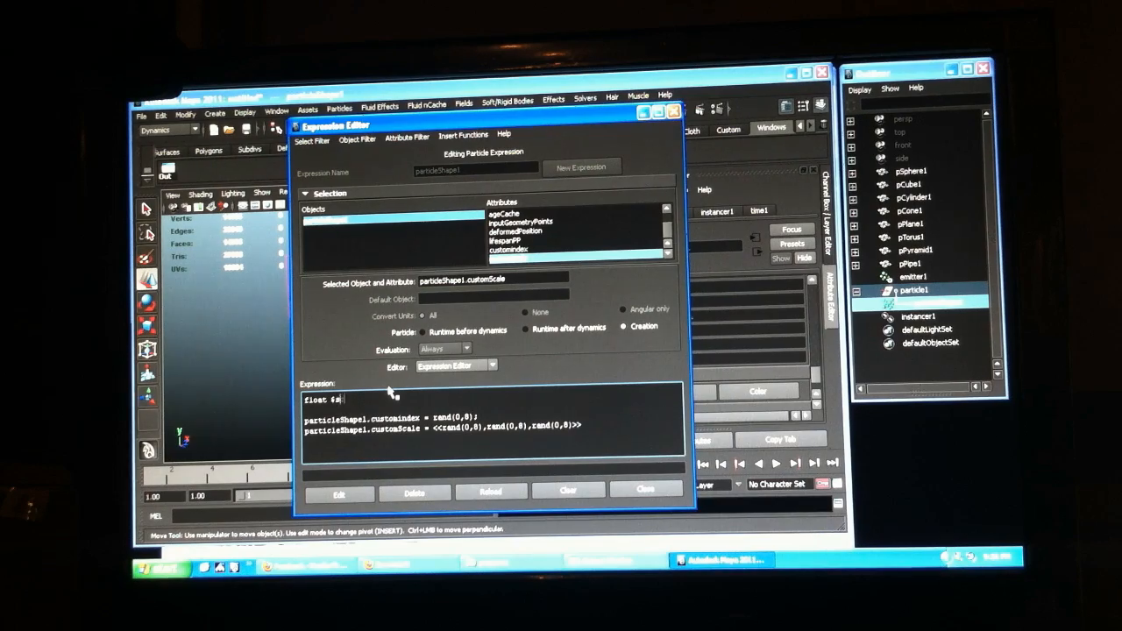
pyautogui.write('scaleMv')
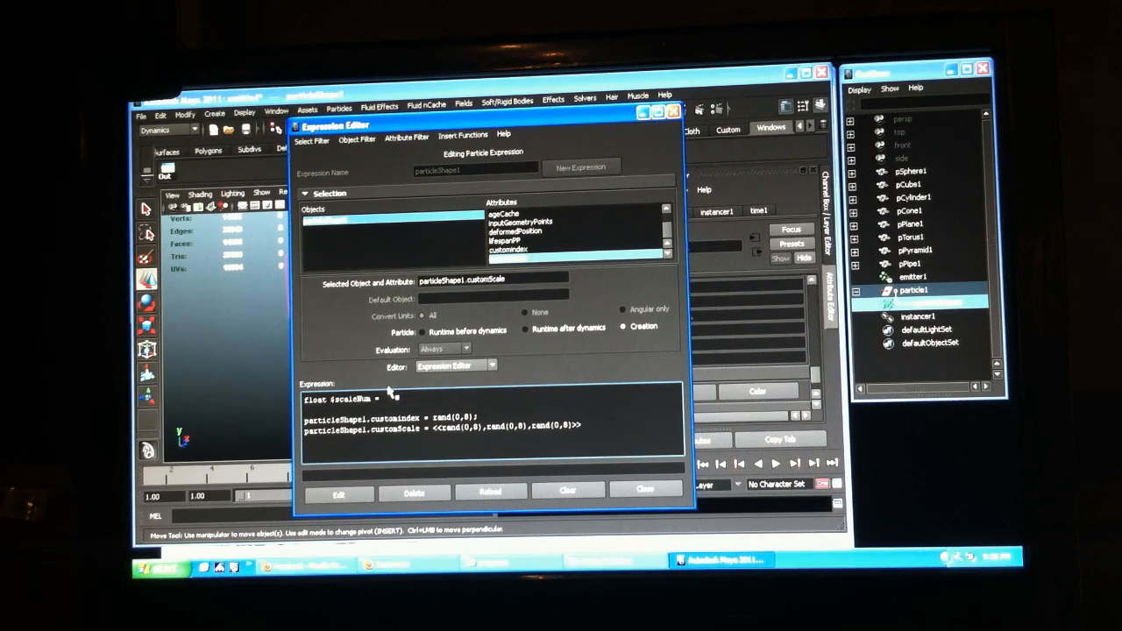
pyautogui.write('rand')
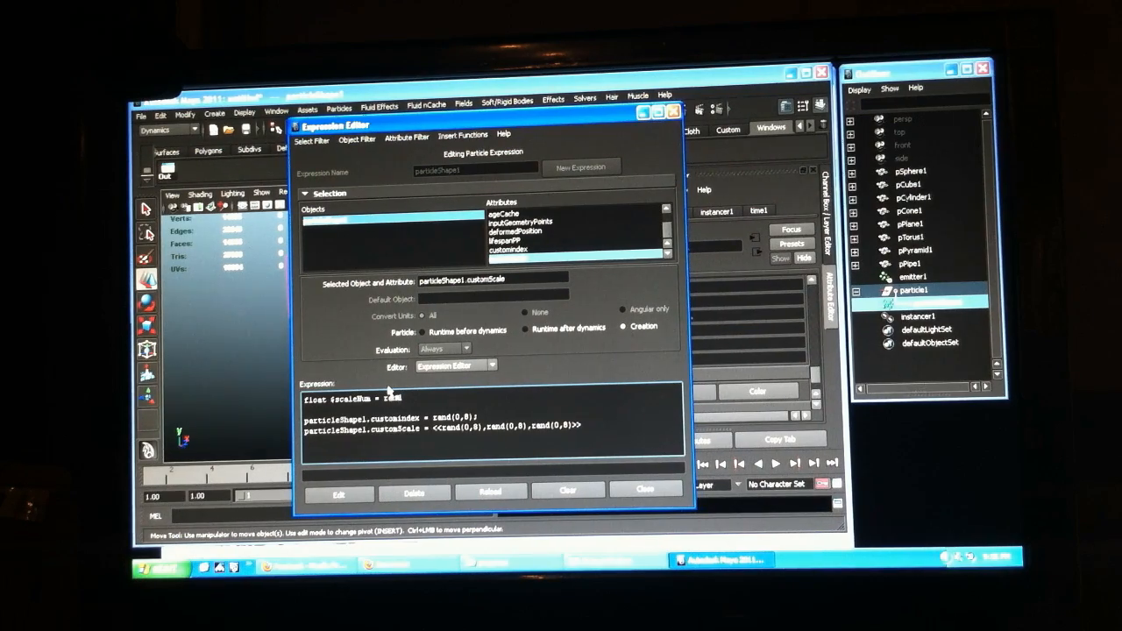
pyautogui.write('(')
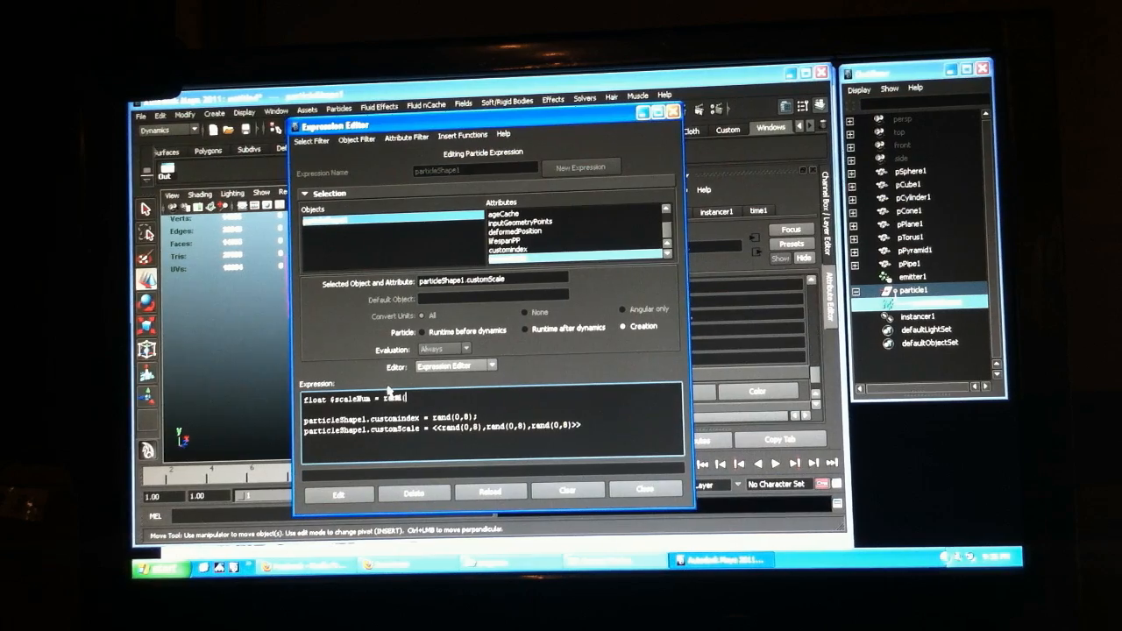
pyautogui.write('.2,')
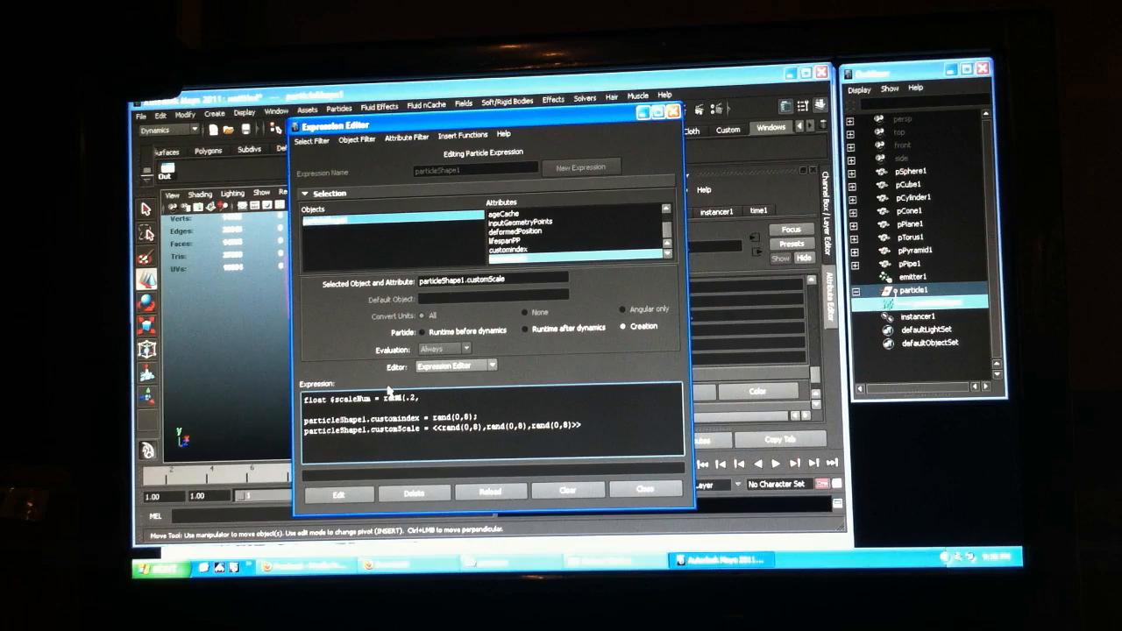
pyautogui.write('4);')
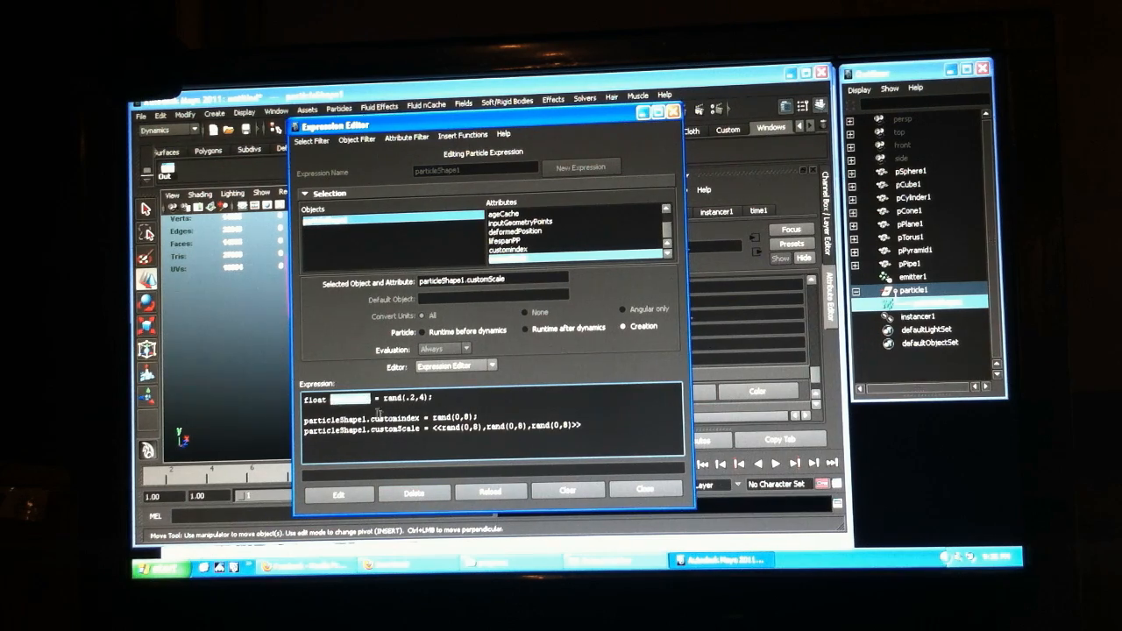
# Replace all three customScale vector components with $scaleNum for uniform scaling.
pyautogui.write('$scaleNum')
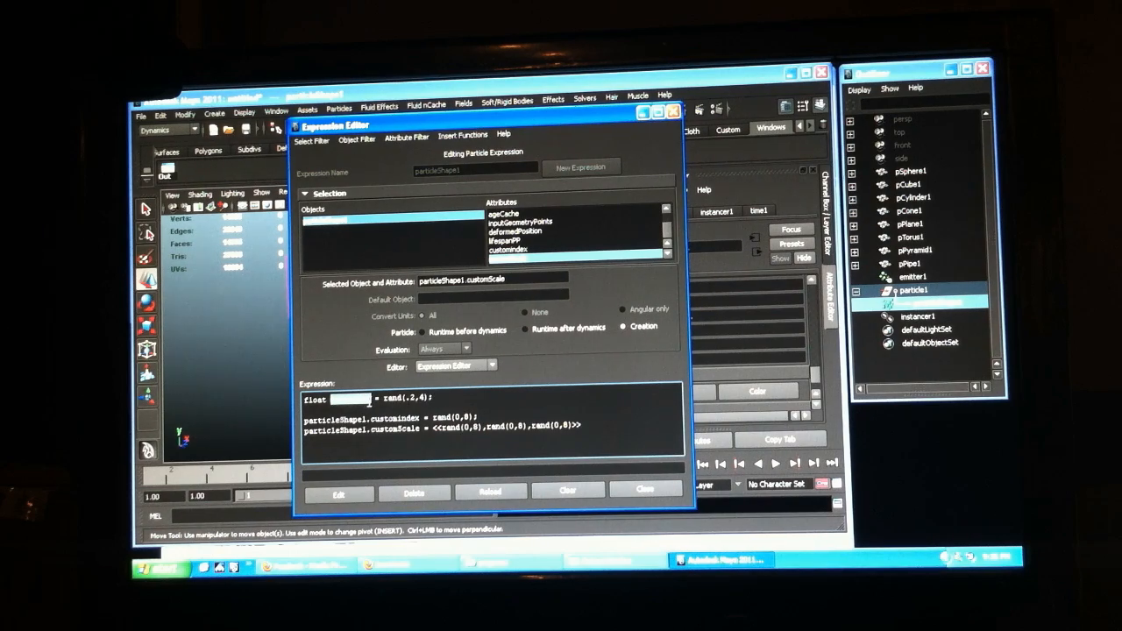
pyautogui.write('$scaleNum')
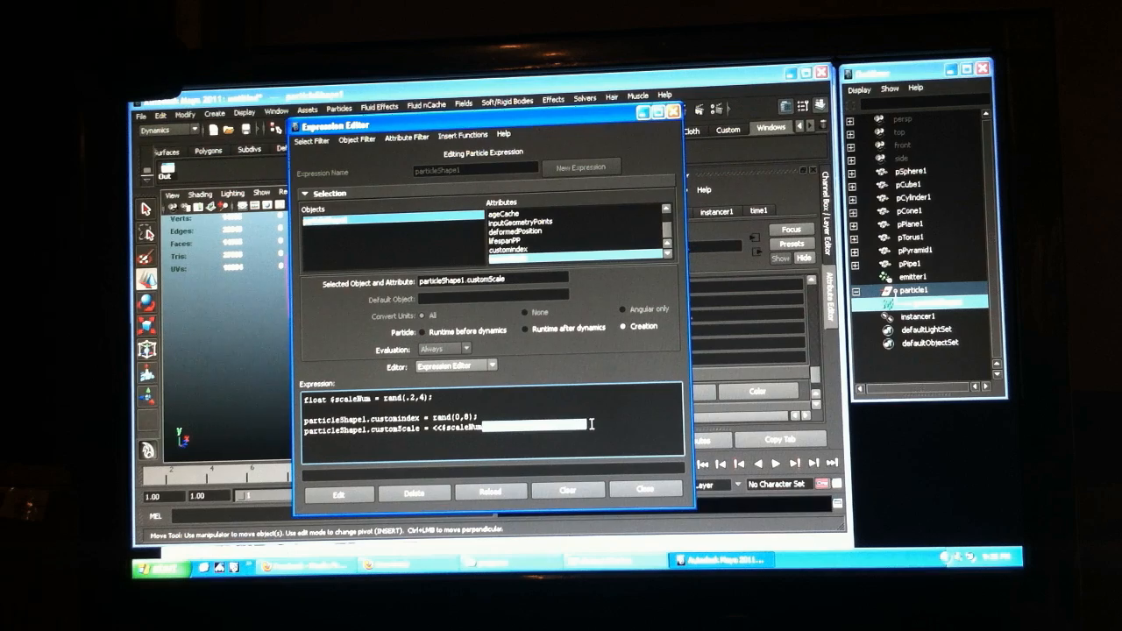
pyautogui.write('$scaleNum,$scaleNum>>;')
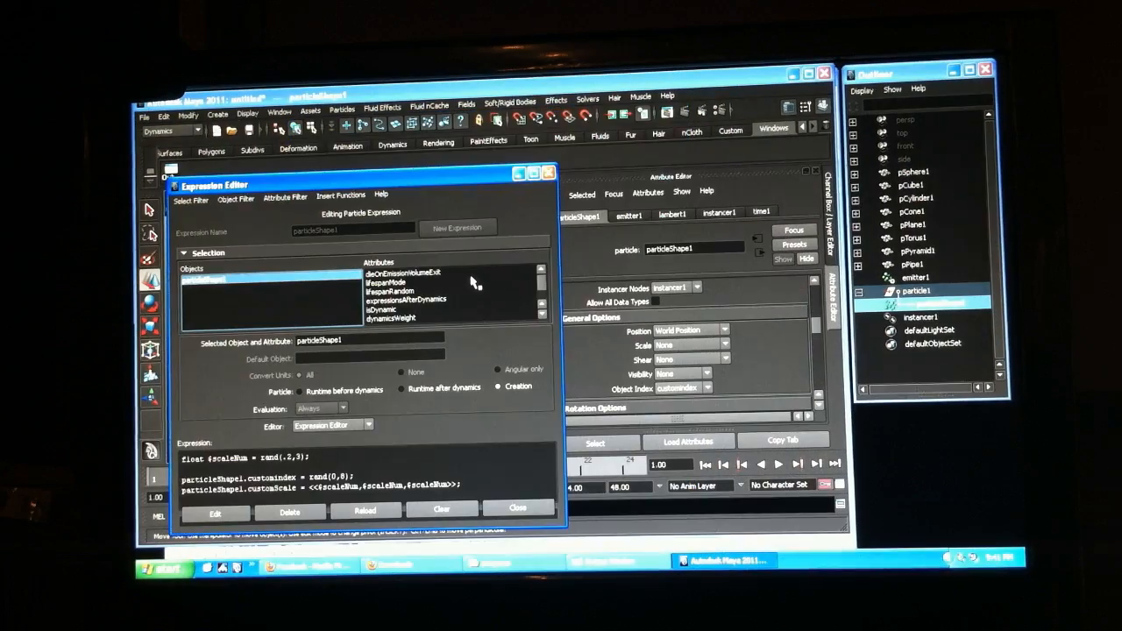
pyautogui.moveTo(393, 459)
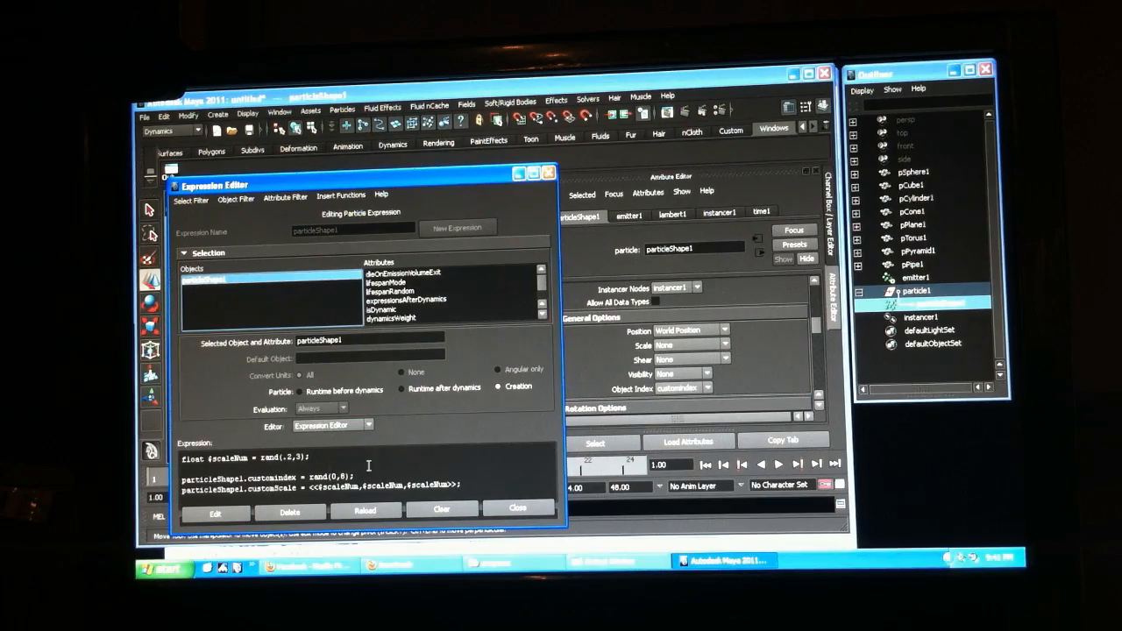
pyautogui.moveTo(933, 212)
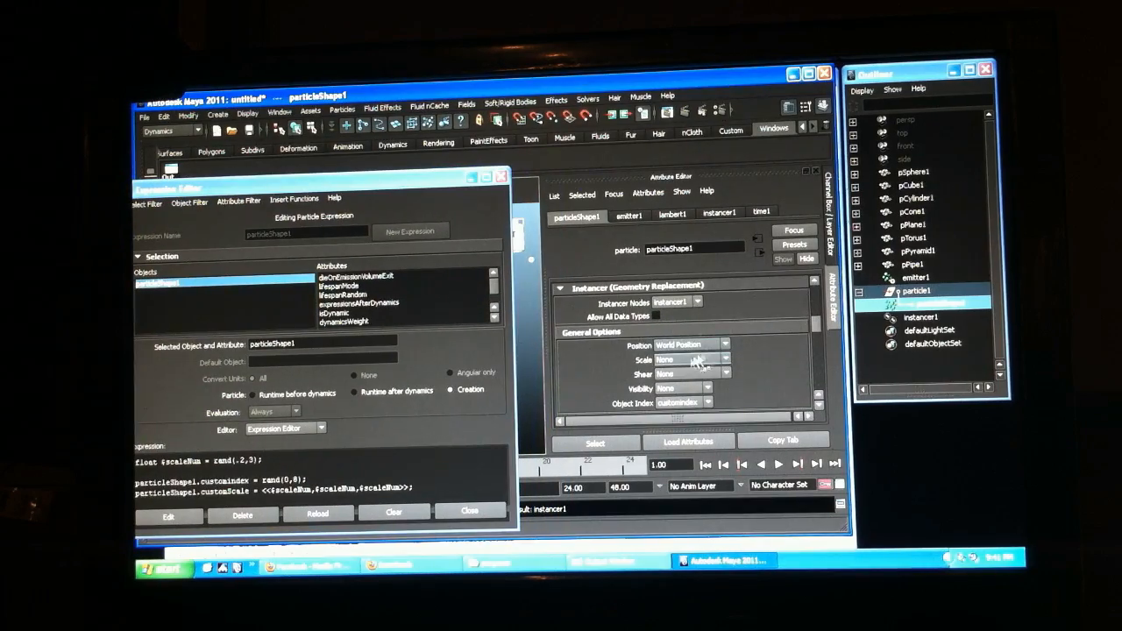
# Set the instancer's Scale to customScale and view the instances at varied uniform sizes.
pyautogui.click(691, 375)
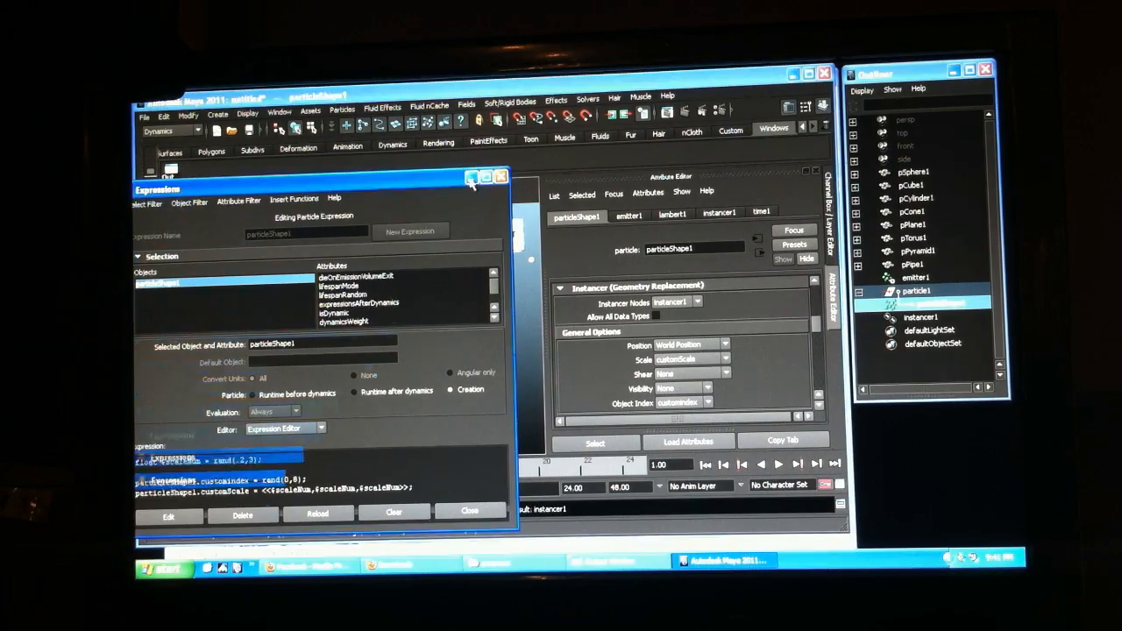
pyautogui.click(499, 175)
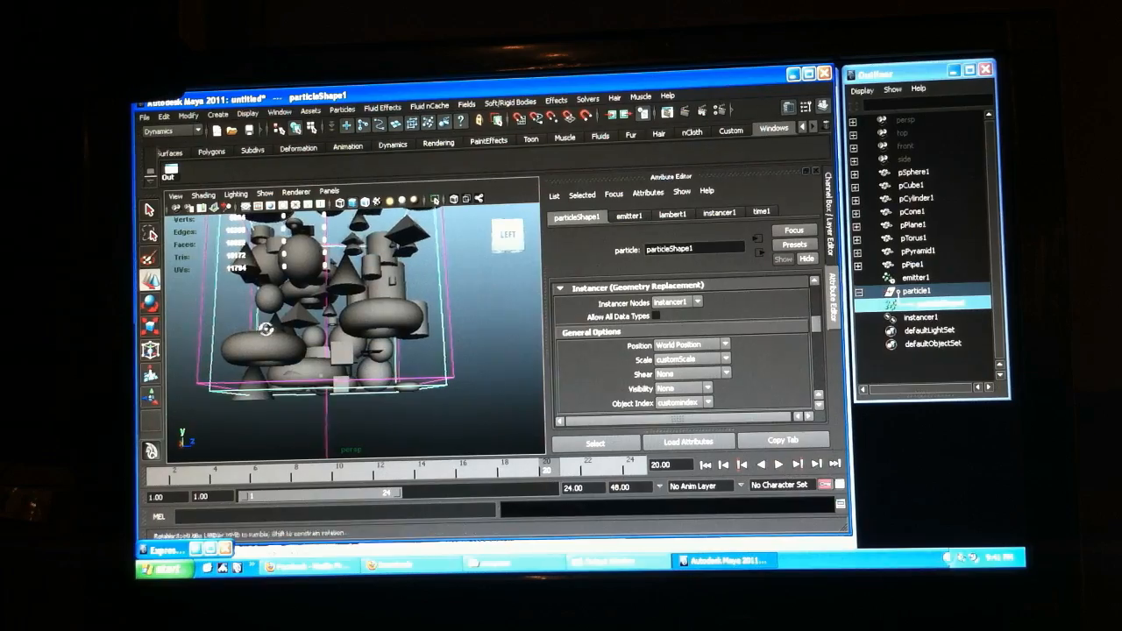